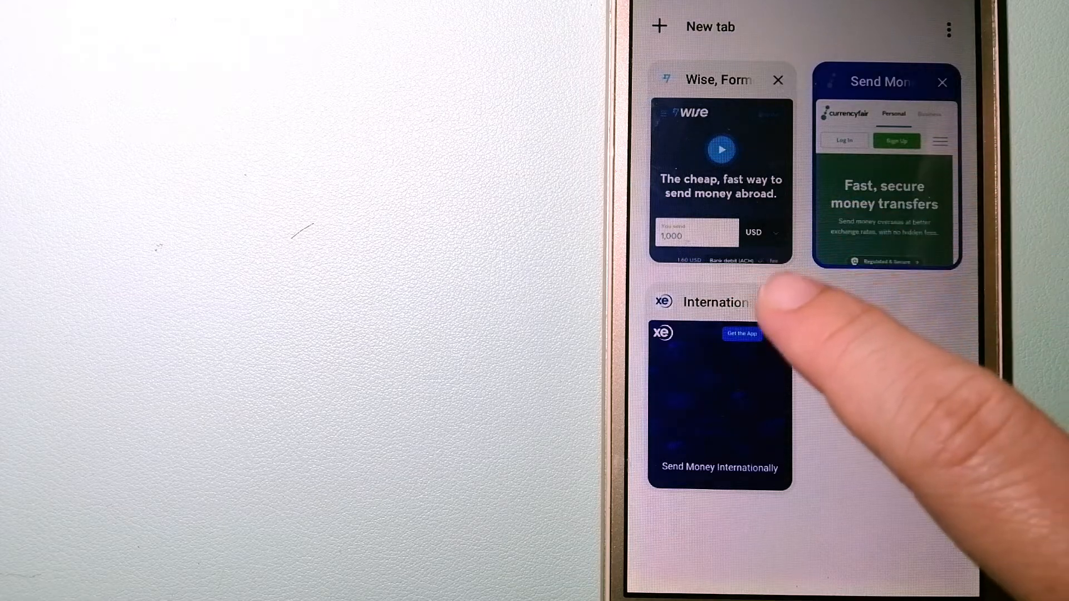
# Pick the Xe 'International…' tab card from the three open money-transfer tabs
pyautogui.click(719, 405)
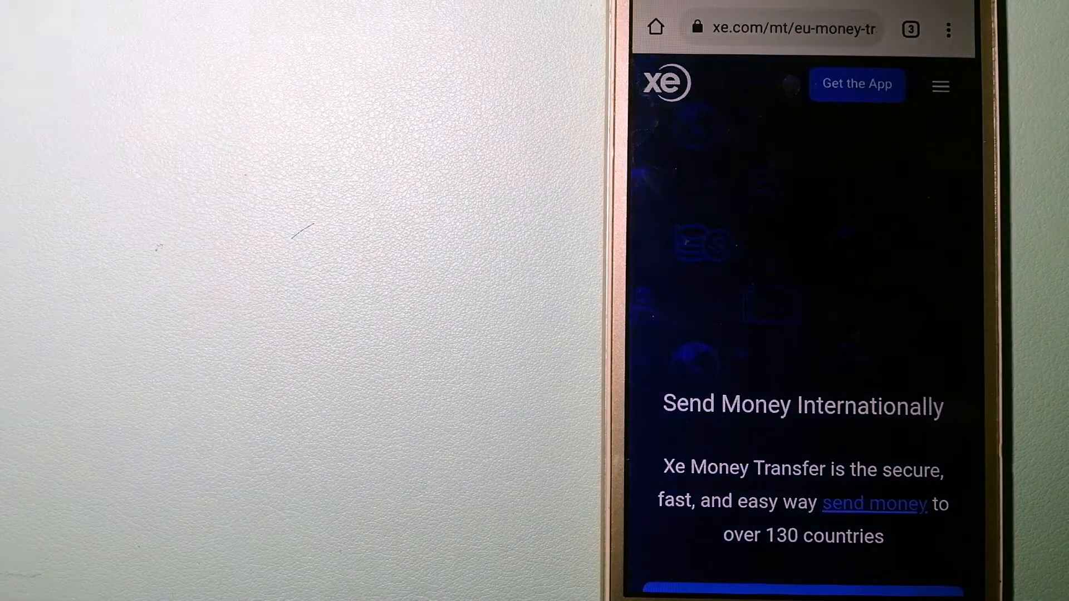